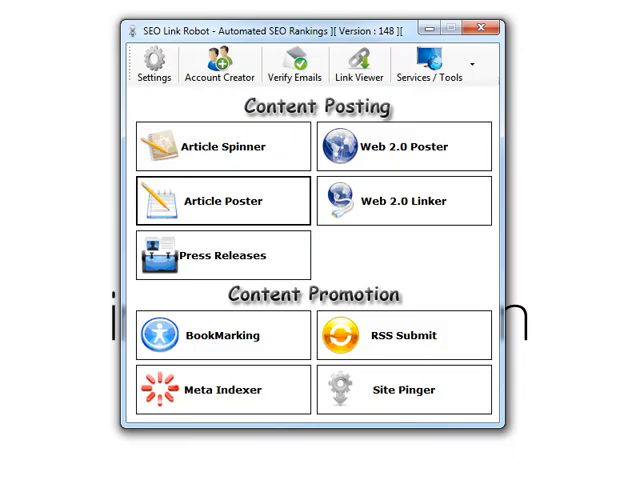
mouse_move(540, 276)
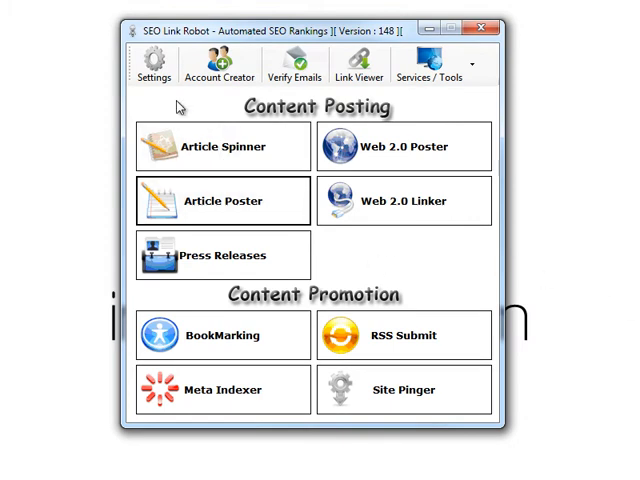
Show the Main Settings with minimized browser state, five threads and empty Best Spinner fields.
click(154, 64)
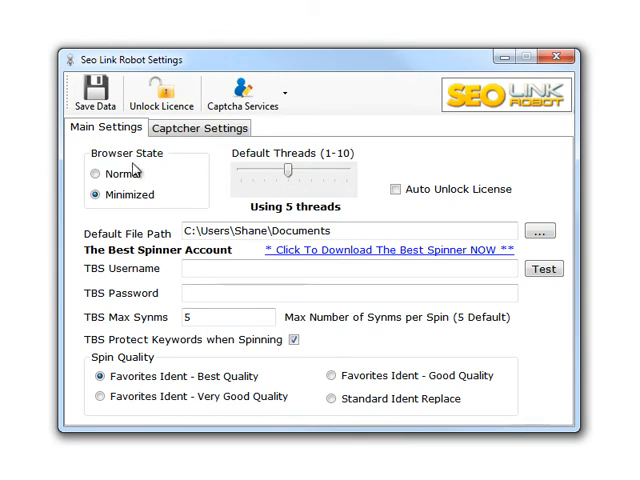
mouse_move(142, 184)
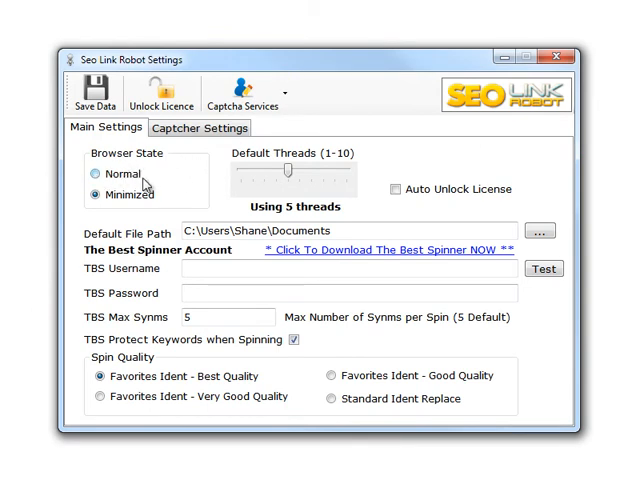
mouse_move(170, 186)
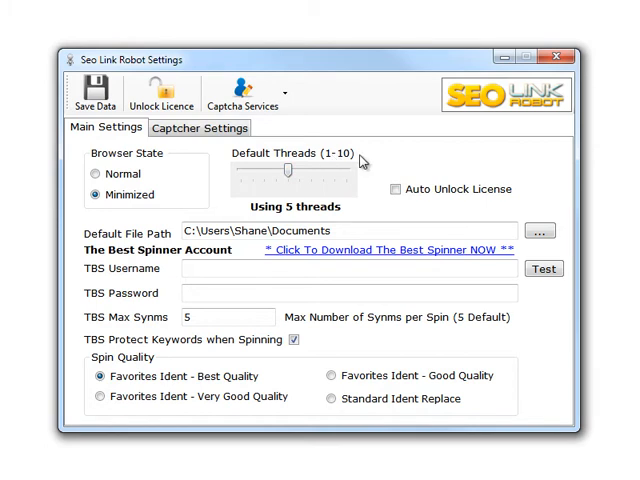
mouse_move(242, 172)
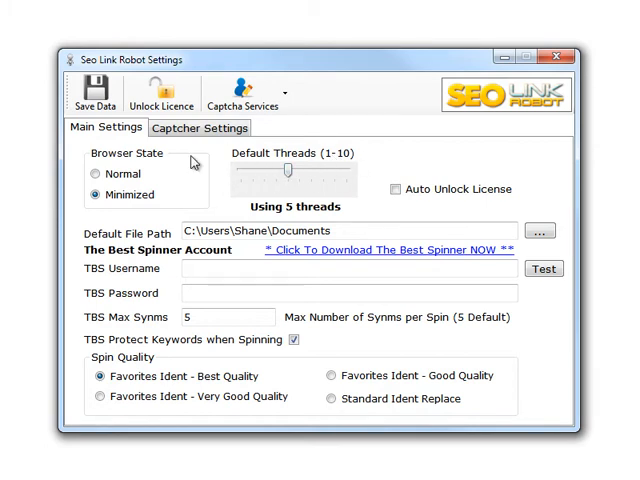
click(350, 268)
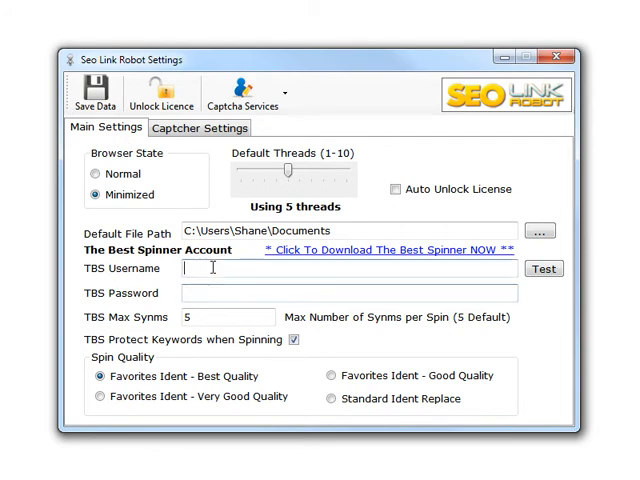
mouse_move(184, 178)
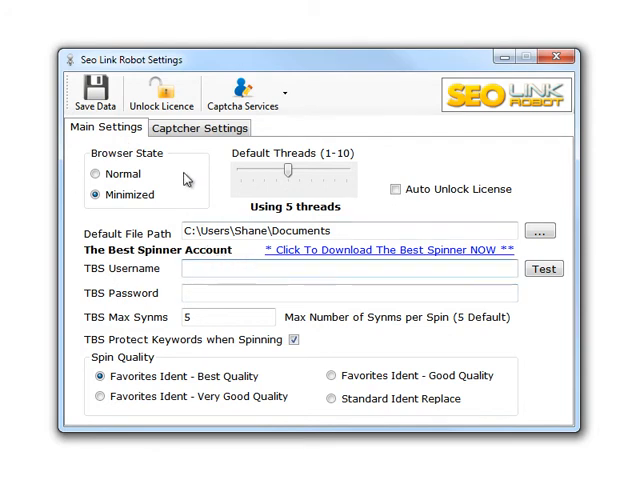
Show the Captcher Settings with Death By Captcha as decapture mode and zero credits.
click(200, 128)
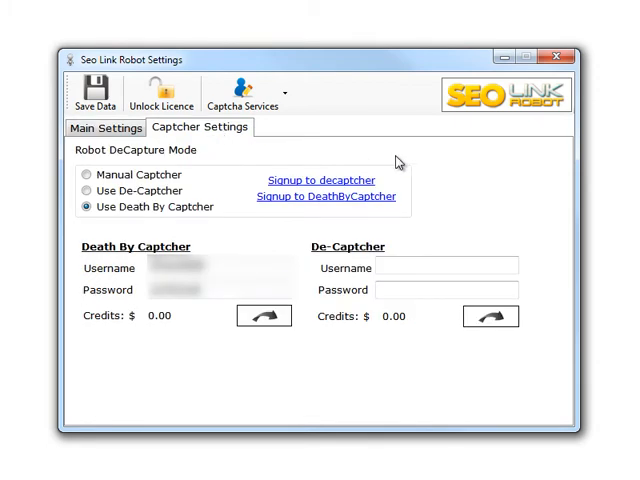
mouse_move(370, 256)
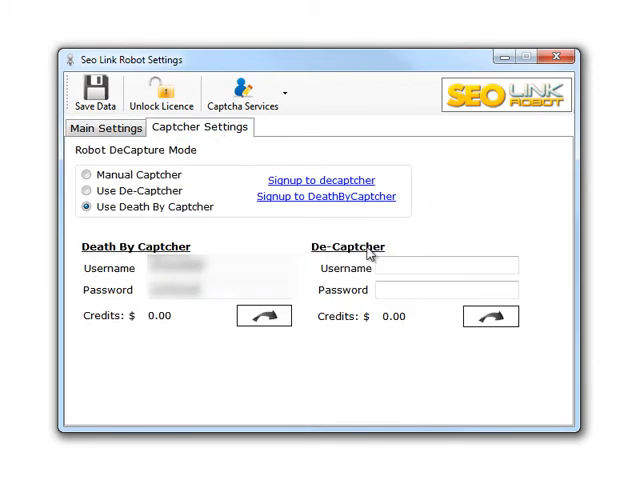
mouse_move(236, 240)
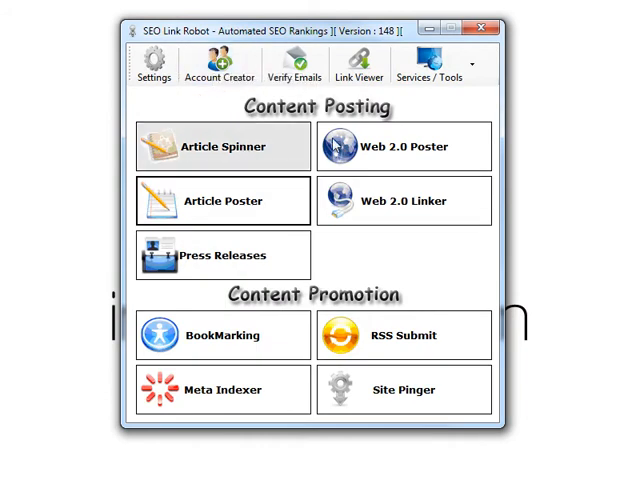
mouse_move(184, 168)
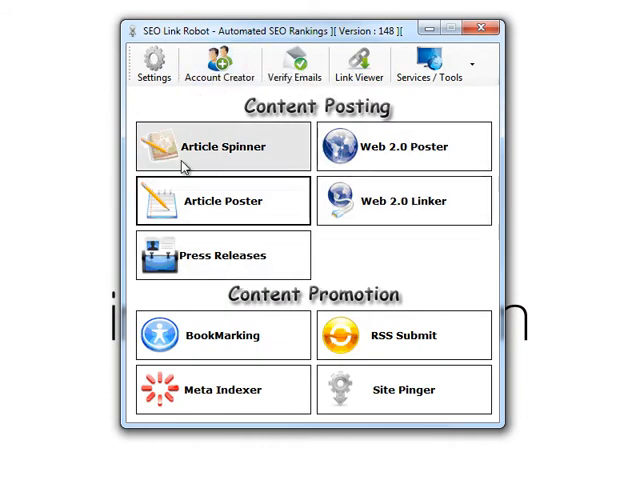
mouse_move(196, 130)
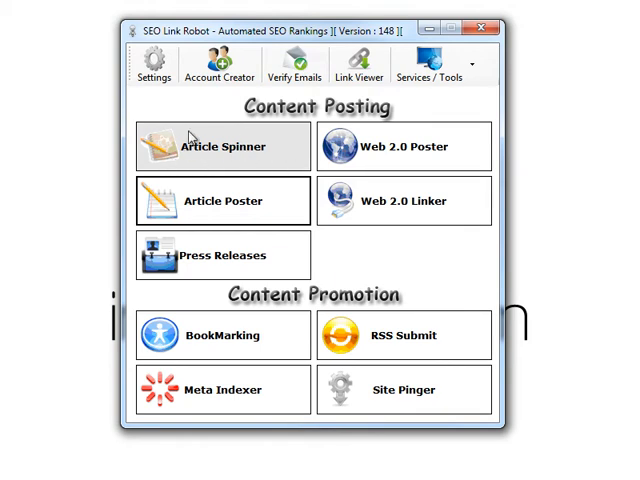
mouse_move(212, 168)
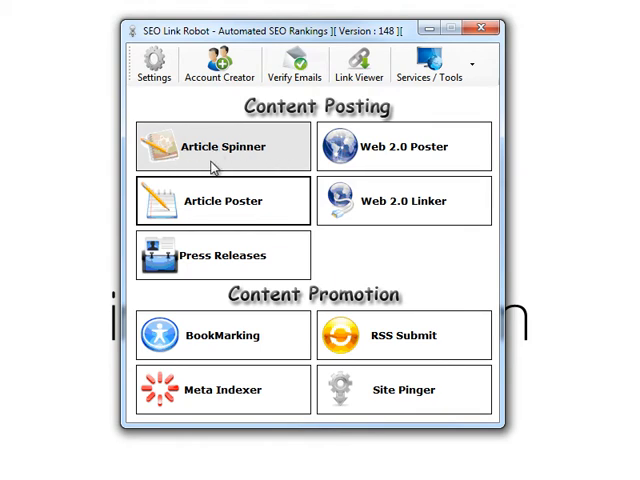
mouse_move(270, 148)
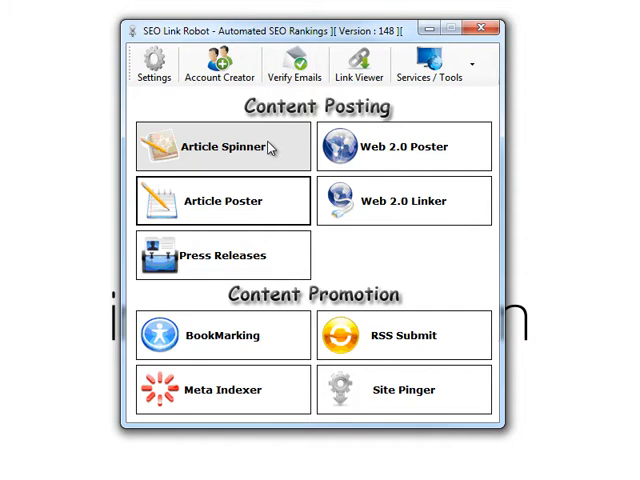
mouse_move(404, 146)
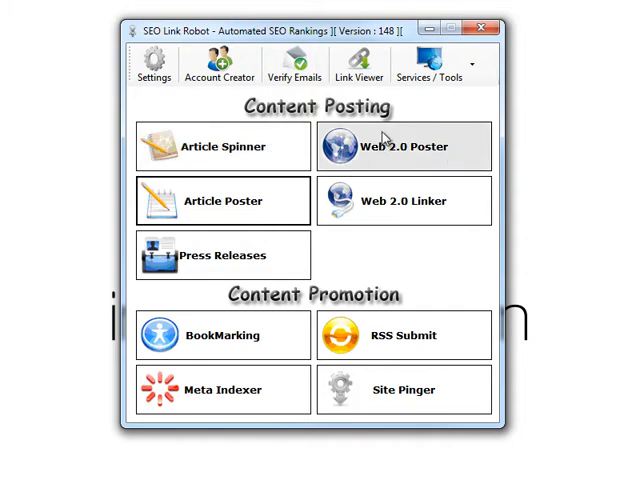
mouse_move(432, 168)
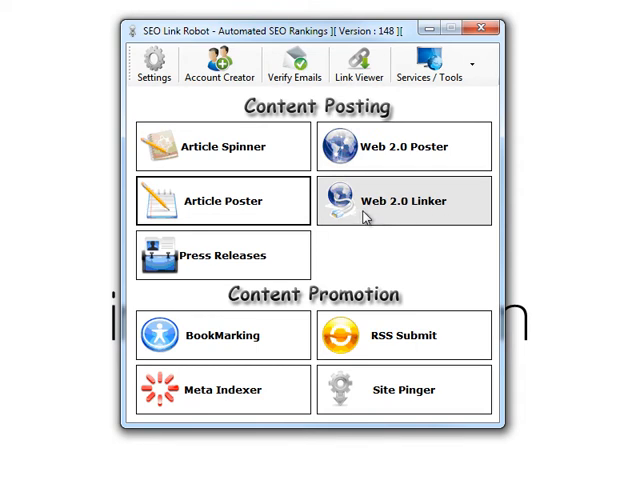
mouse_move(136, 200)
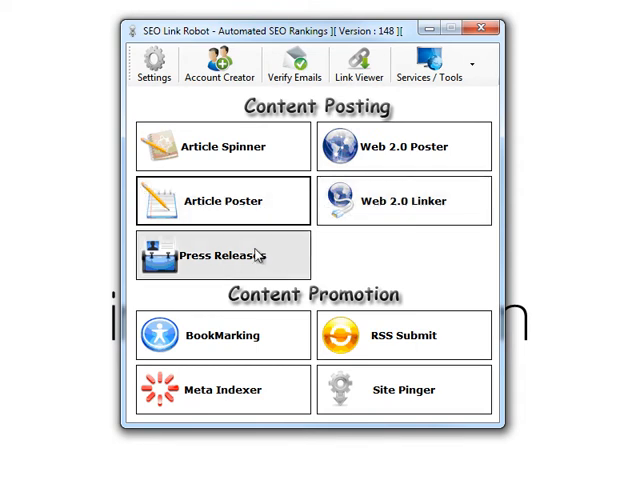
mouse_move(282, 358)
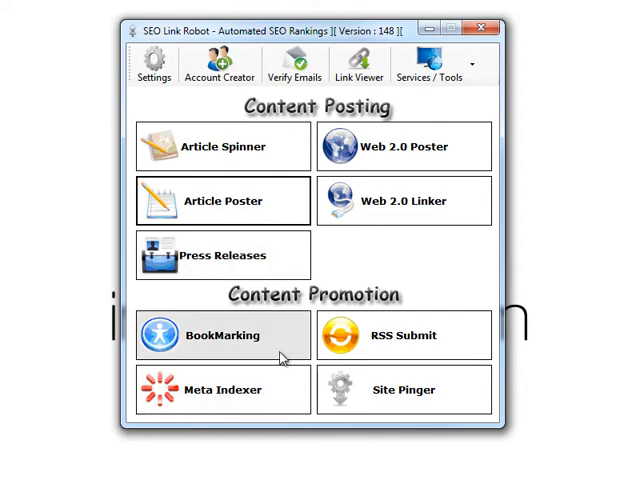
mouse_move(178, 376)
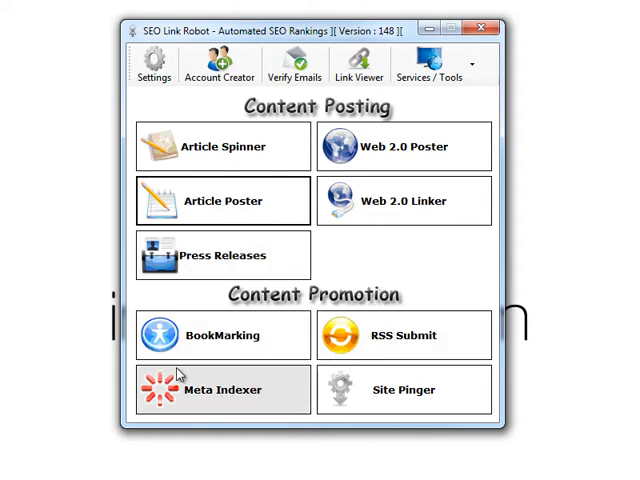
mouse_move(444, 392)
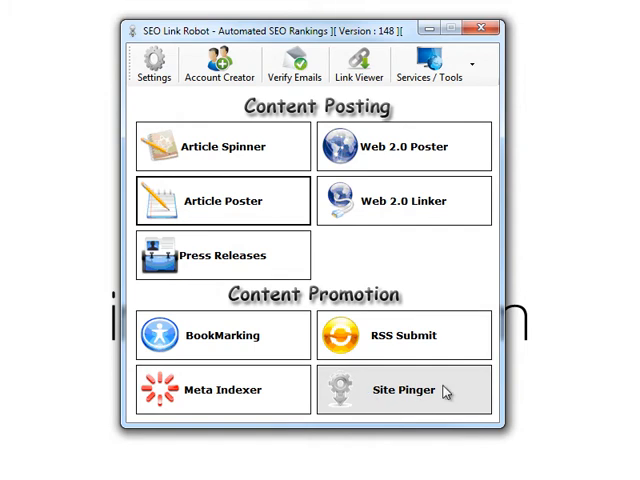
mouse_move(208, 124)
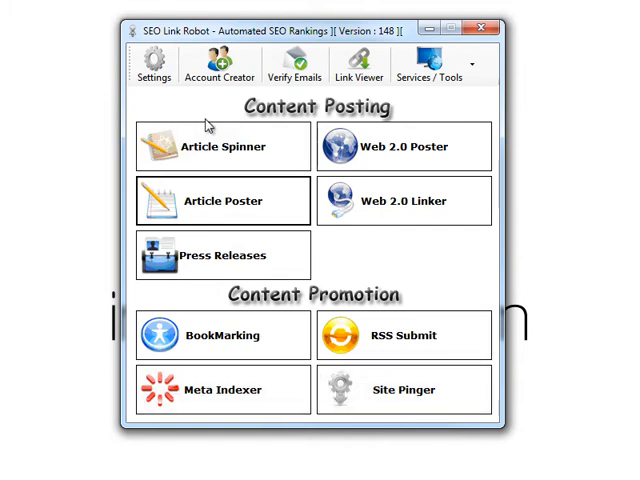
Generate random female, male, then female profile data, ending with Alison Dixon, born 1969.
click(220, 62)
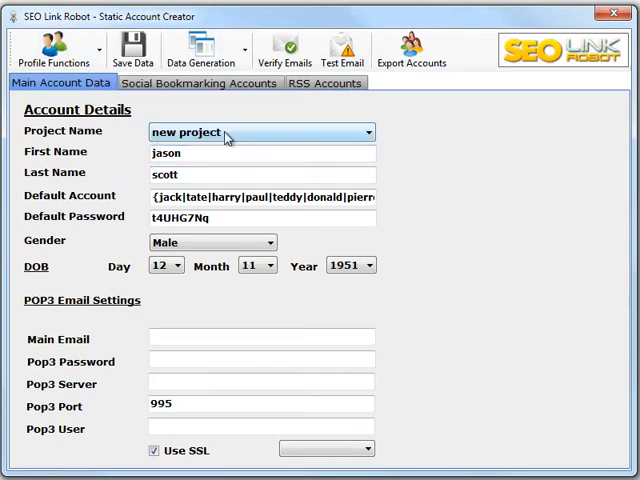
click(204, 48)
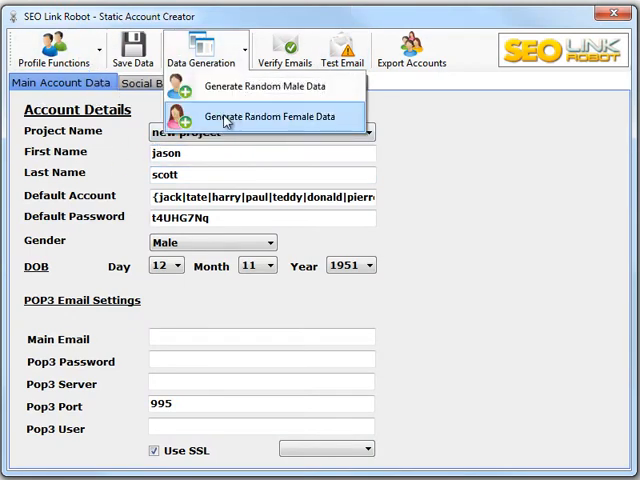
click(272, 116)
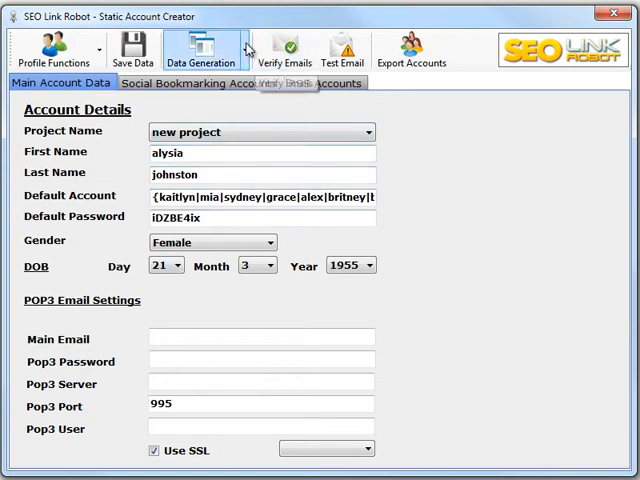
click(200, 48)
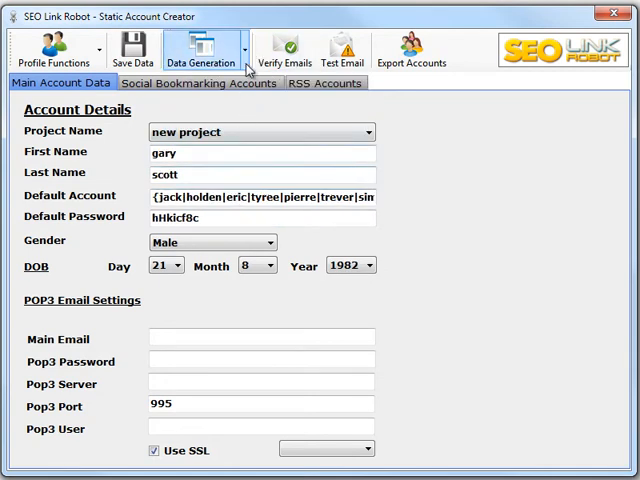
click(202, 48)
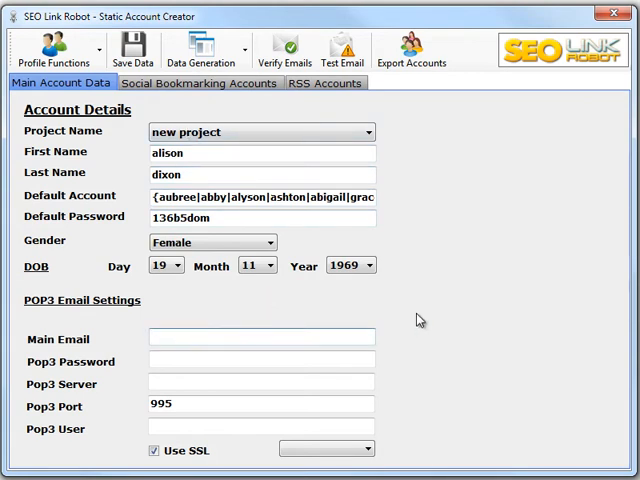
mouse_move(284, 384)
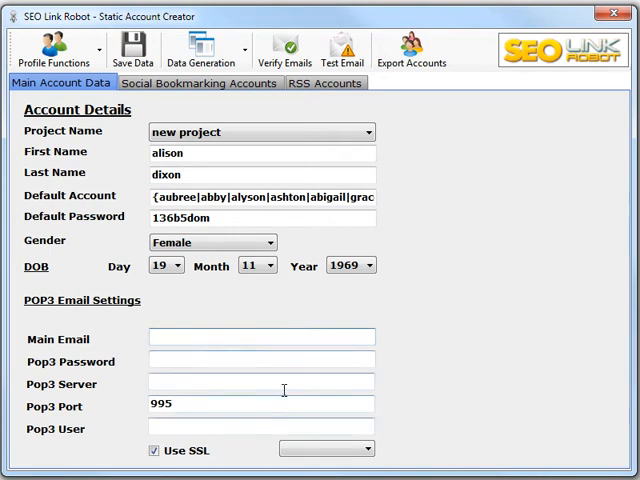
mouse_move(178, 362)
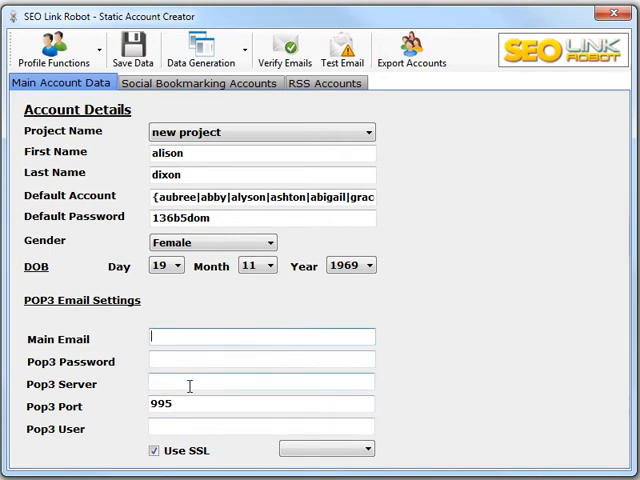
mouse_move(192, 372)
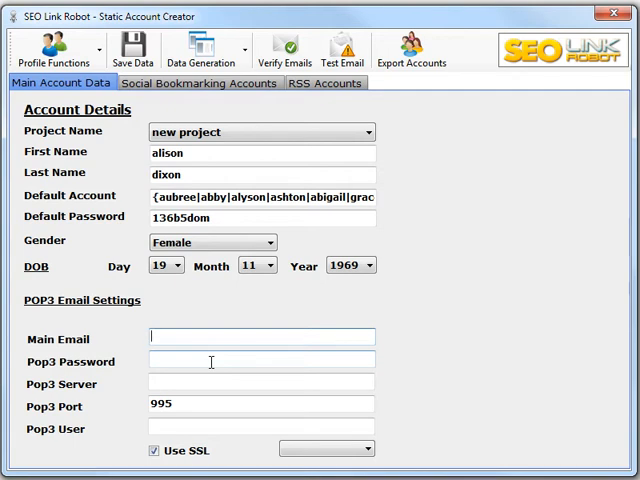
mouse_move(432, 414)
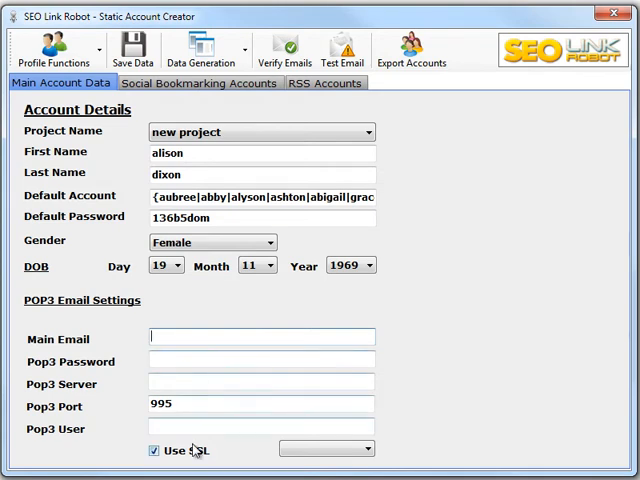
mouse_move(468, 230)
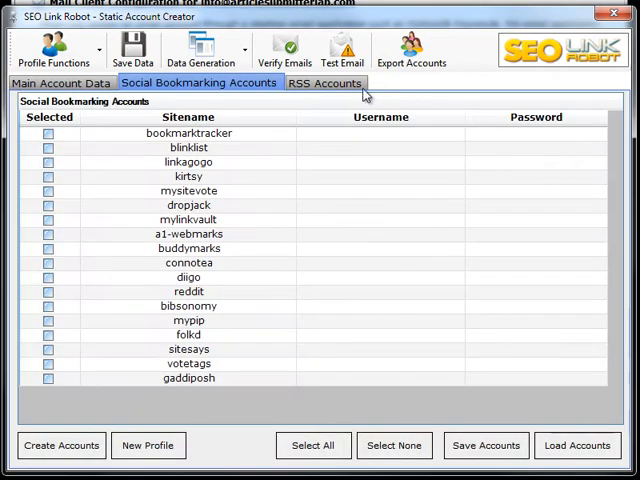
mouse_move(168, 92)
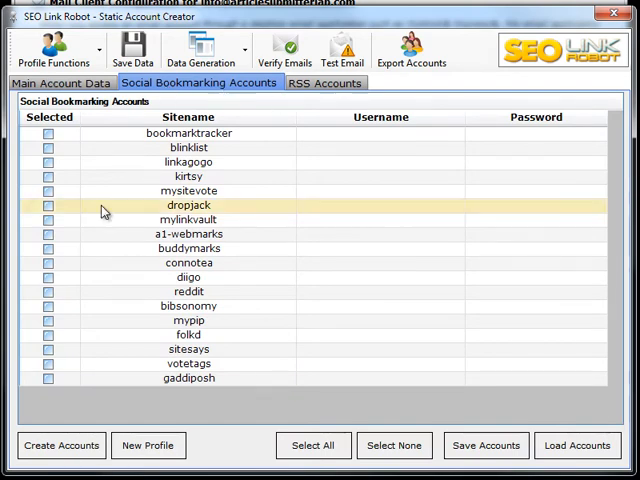
Create the social bookmarking accounts, bringing up the pre-filled BlinkList sign-up form.
click(312, 444)
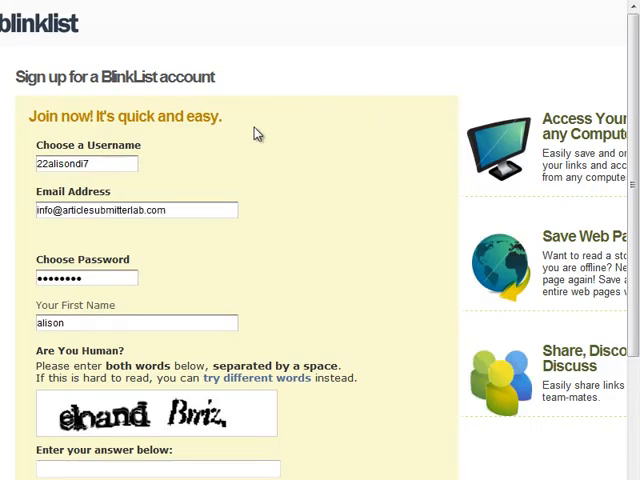
mouse_move(92, 296)
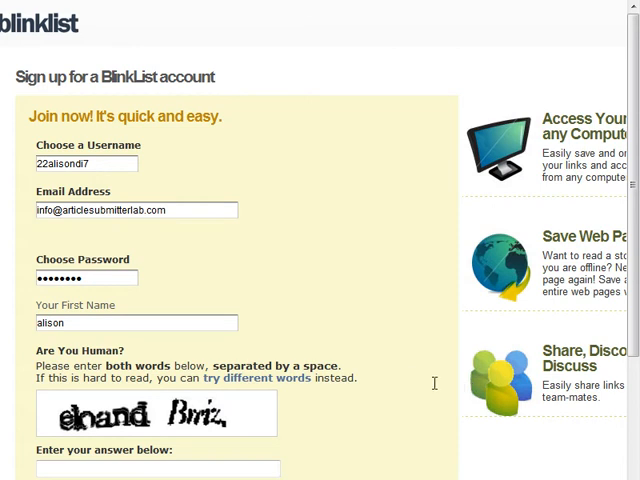
mouse_move(432, 384)
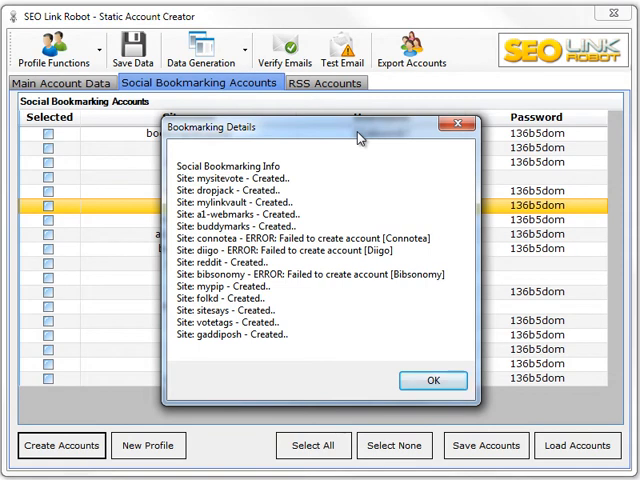
mouse_move(244, 360)
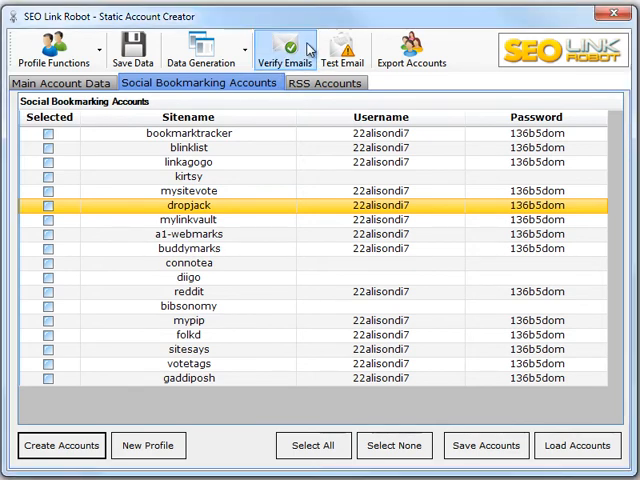
Run the Email Verifier over the inbox and acknowledge the verification-complete message.
click(284, 48)
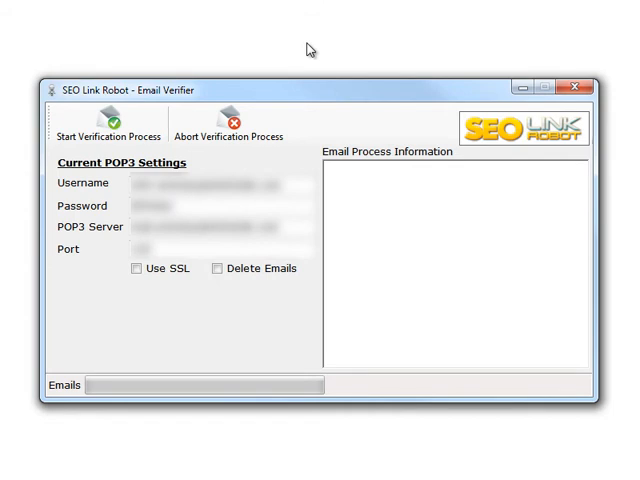
click(104, 128)
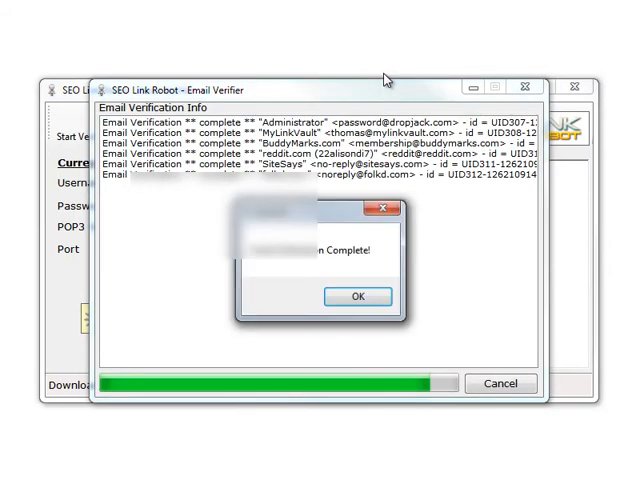
mouse_move(422, 272)
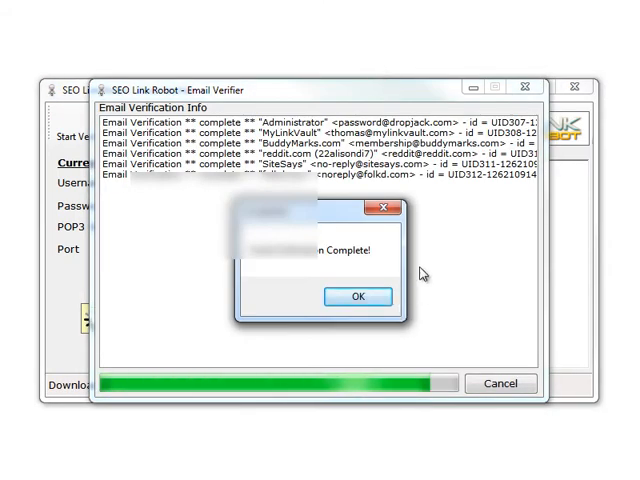
click(356, 296)
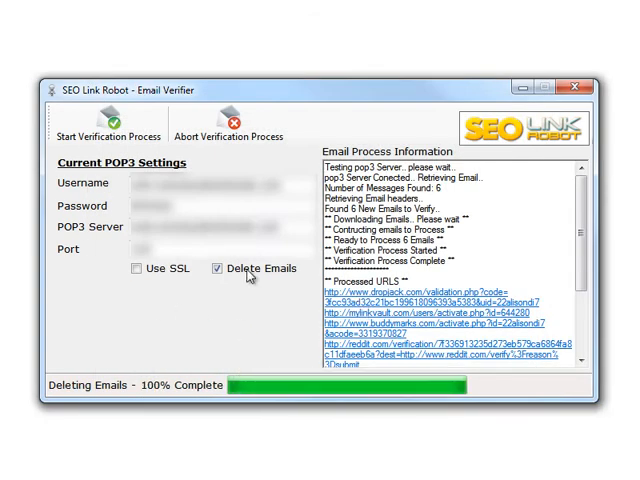
mouse_move(440, 140)
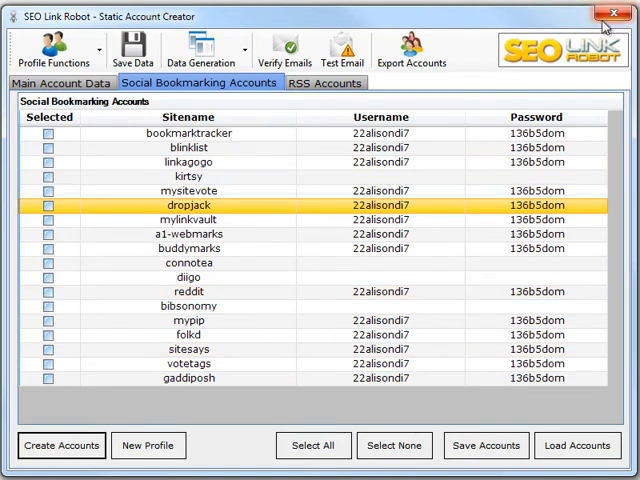
click(614, 16)
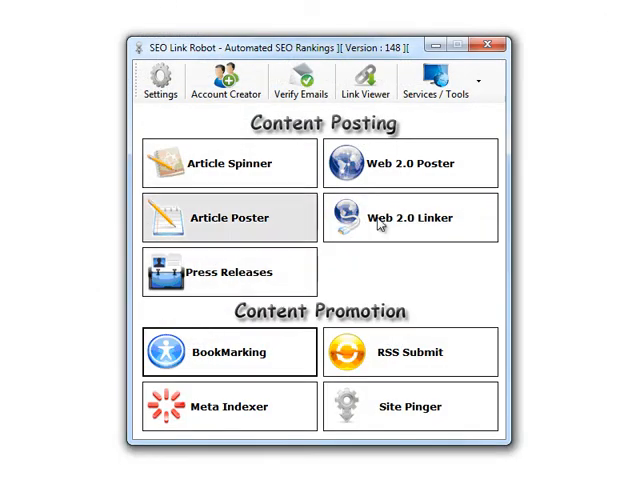
click(412, 164)
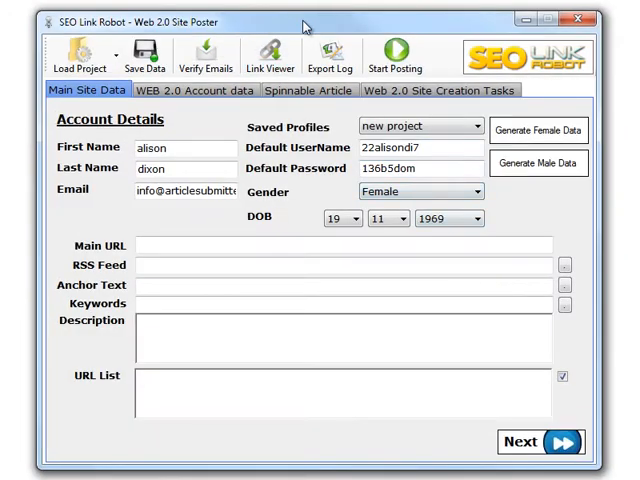
click(196, 90)
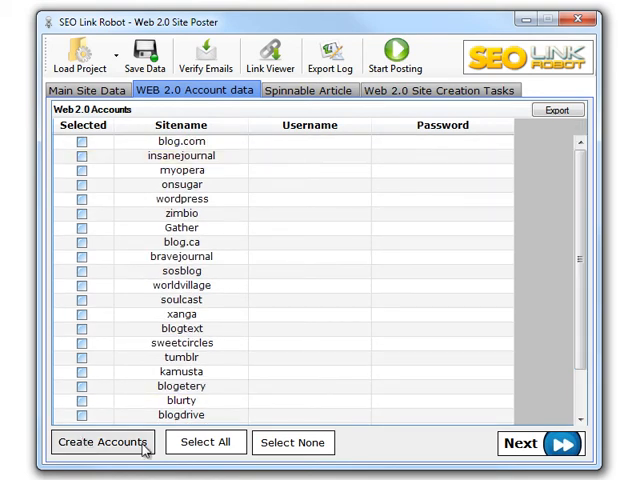
click(180, 140)
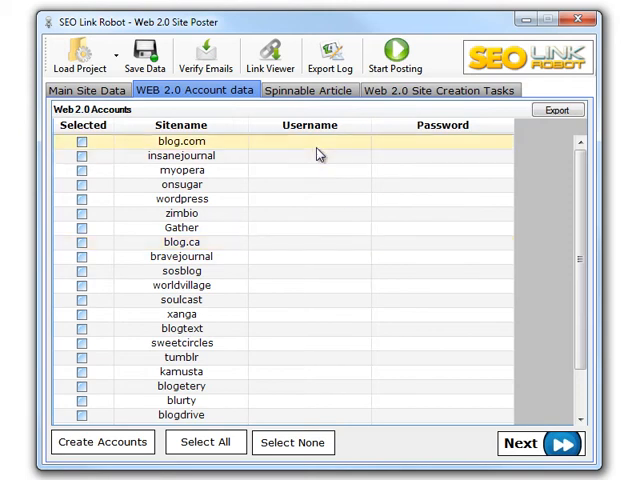
click(180, 256)
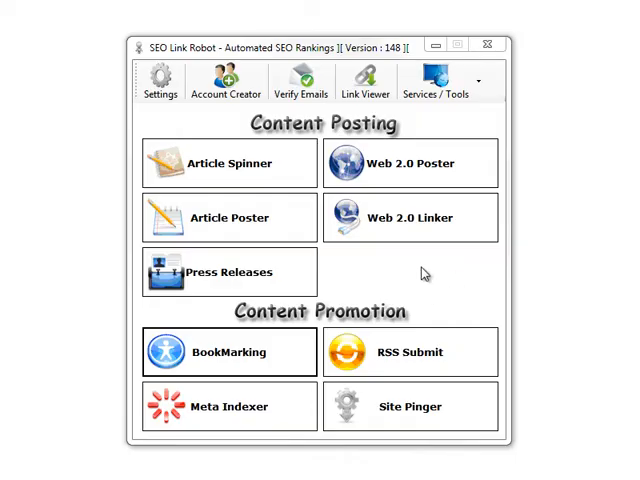
mouse_move(200, 296)
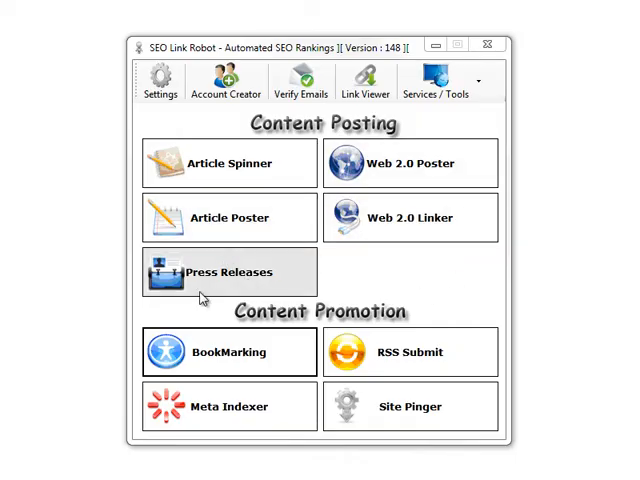
mouse_move(448, 268)
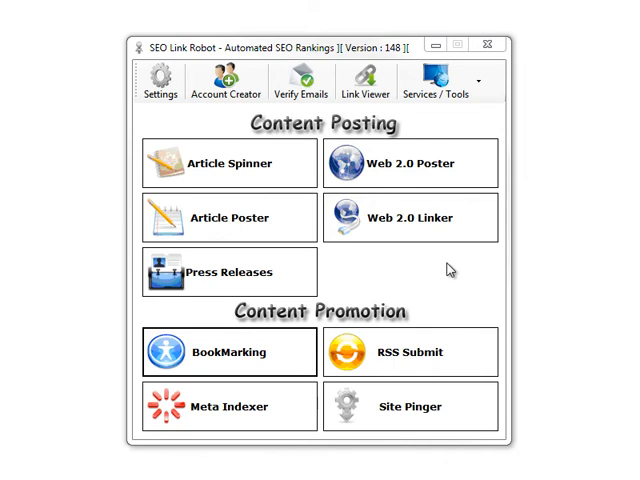
mouse_move(256, 246)
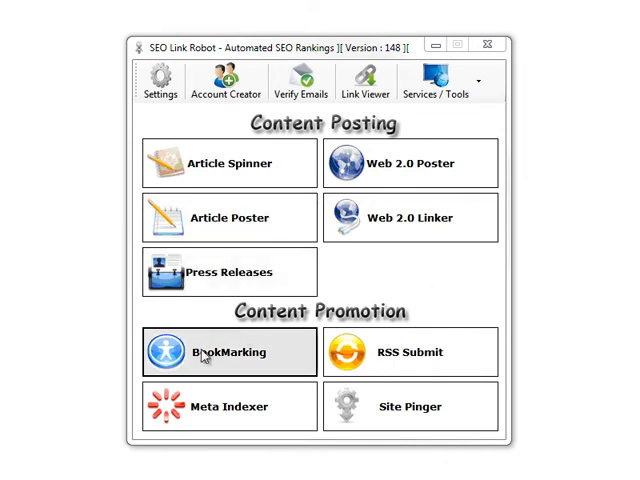
mouse_move(456, 356)
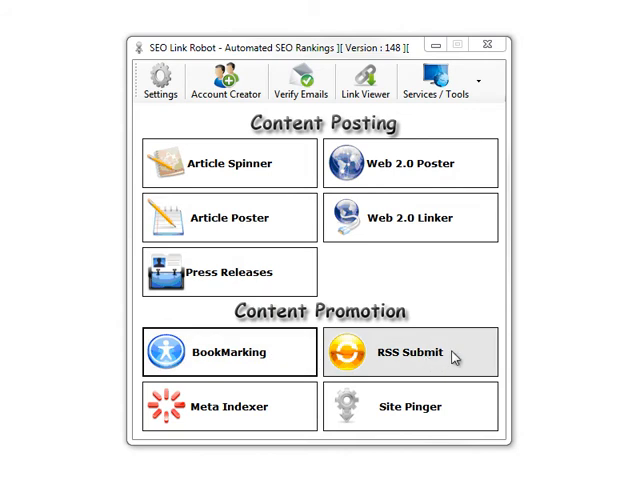
mouse_move(414, 274)
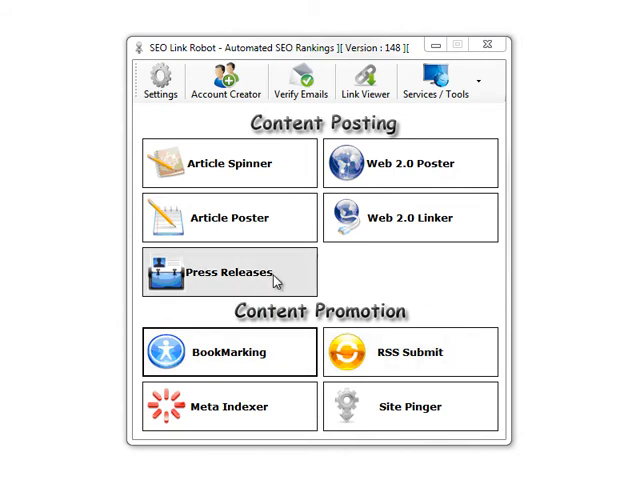
mouse_move(488, 292)
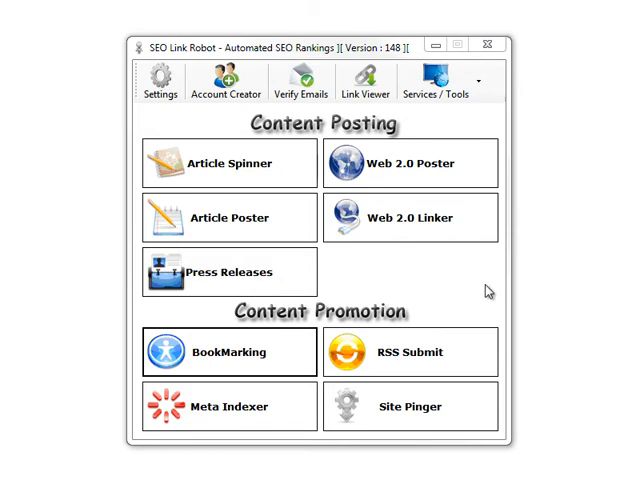
mouse_move(410, 284)
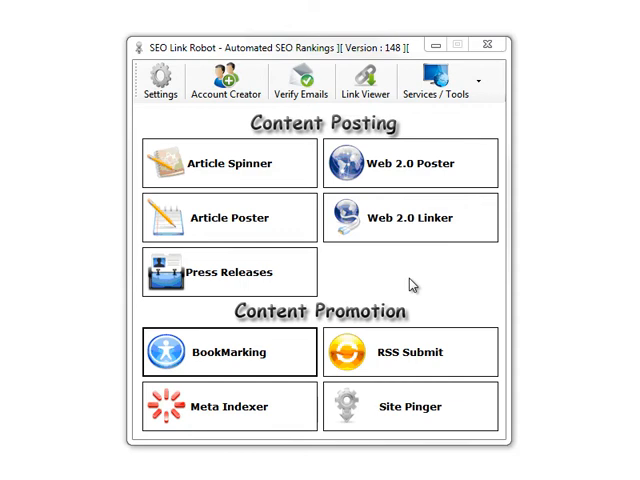
mouse_move(410, 264)
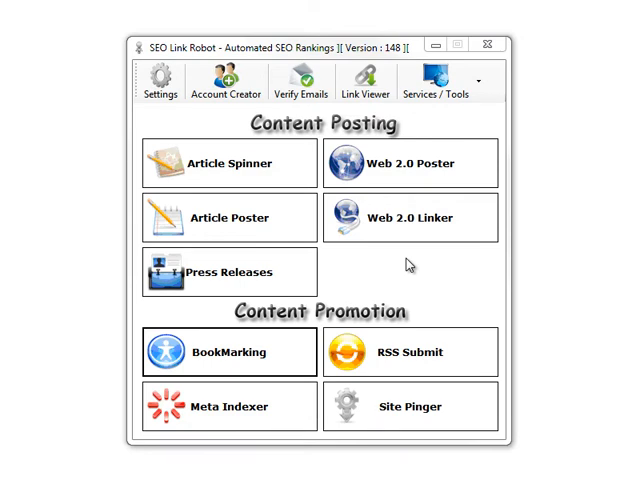
mouse_move(288, 356)
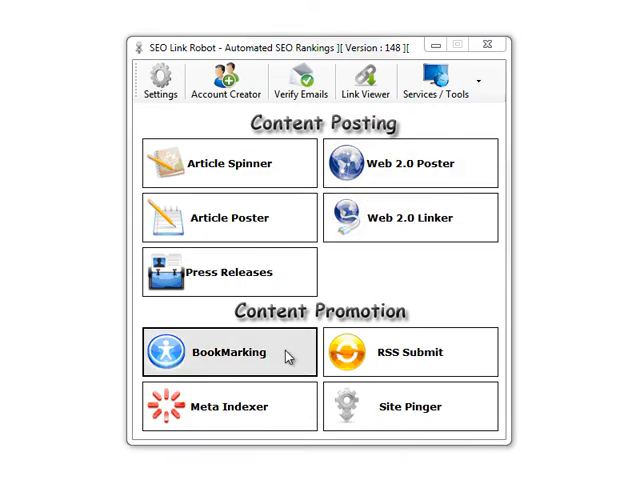
mouse_move(408, 280)
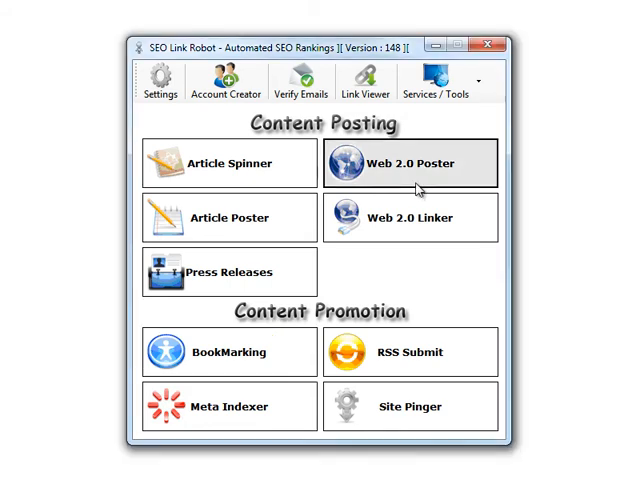
Reopen the Web 2.0 Poster and browse its account data list and article editor.
click(410, 162)
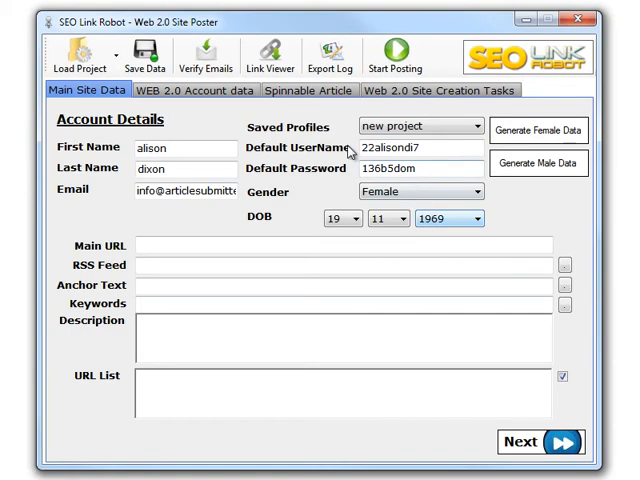
click(196, 90)
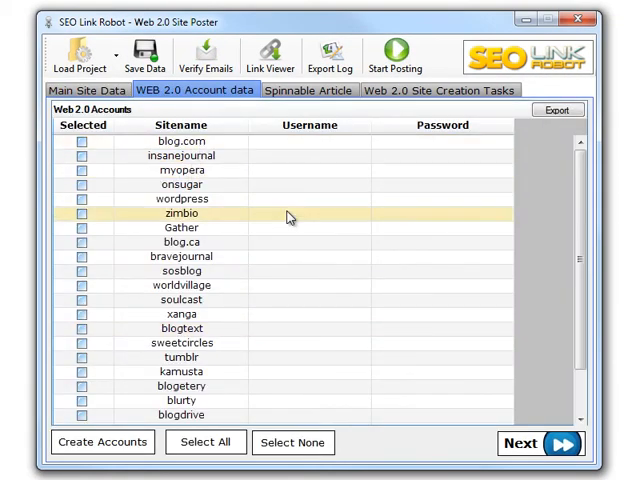
scroll(down, 3)
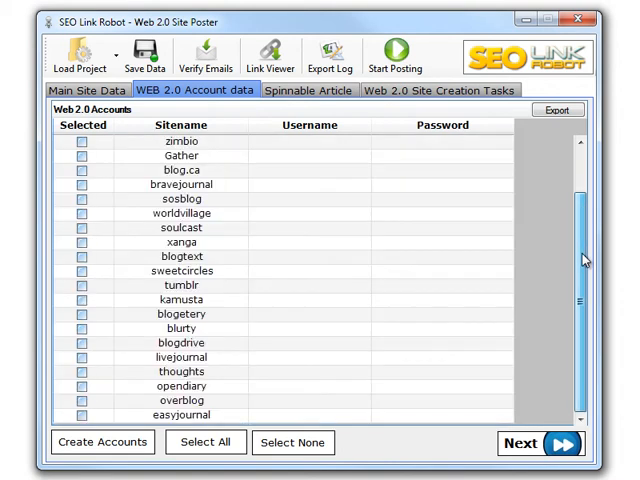
scroll(up, 3)
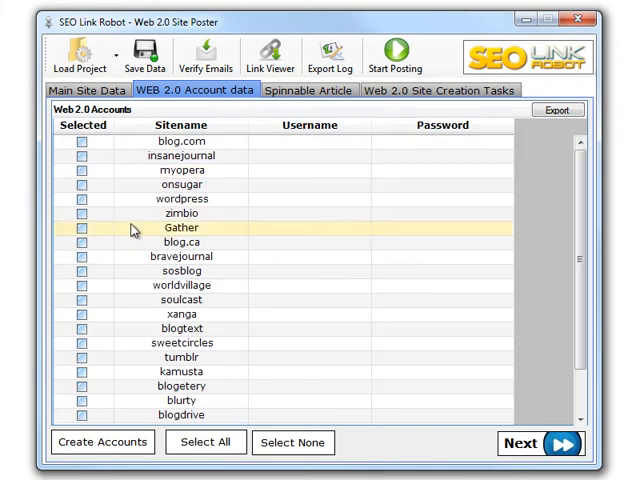
mouse_move(240, 240)
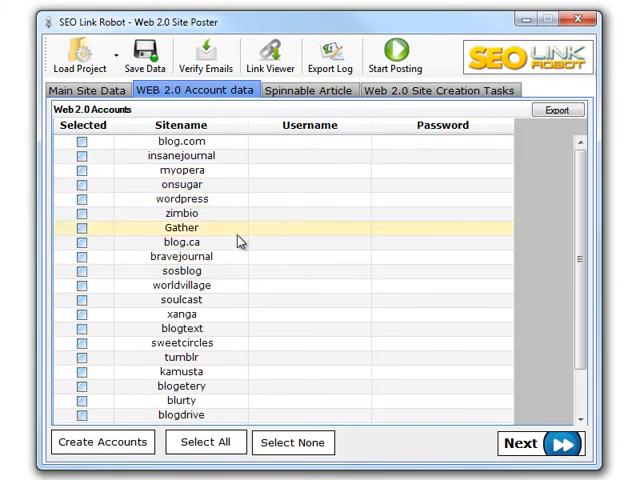
click(308, 90)
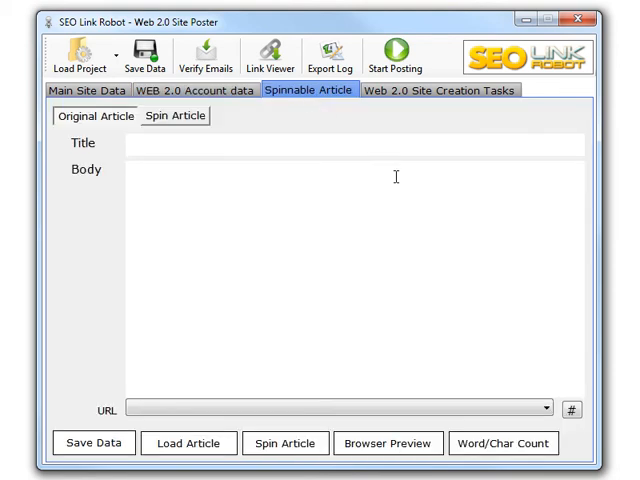
mouse_move(378, 174)
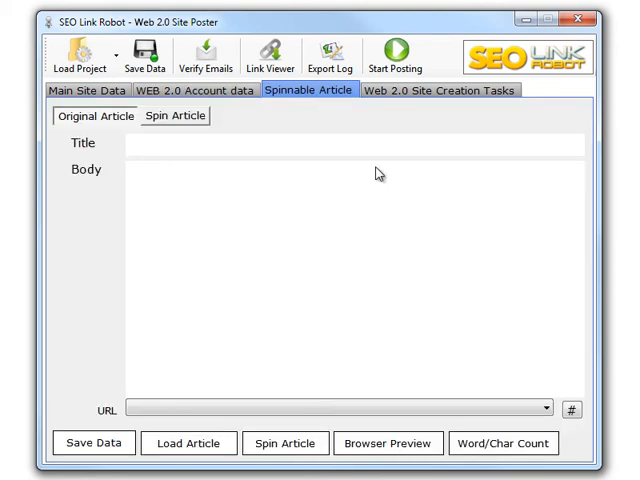
Show the Web 2.0 Site Creation Tasks with the site list scrolled to the top.
click(440, 90)
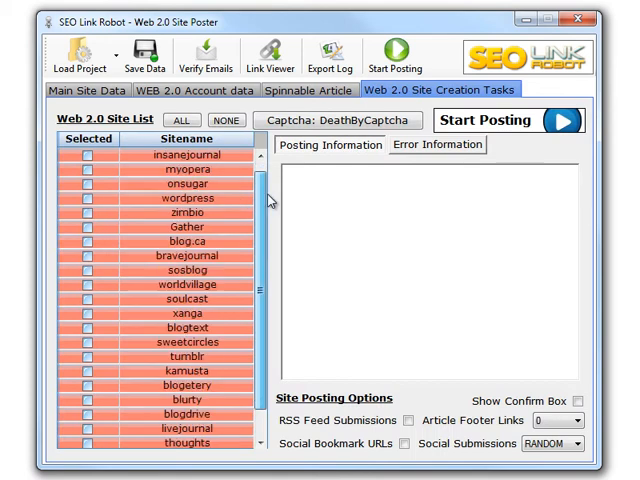
scroll(up, 3)
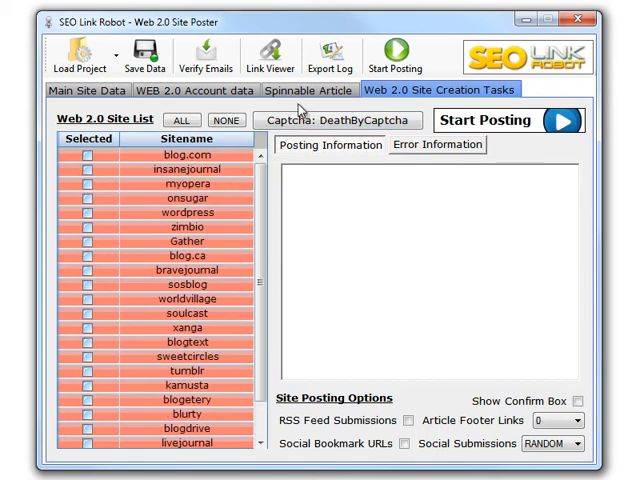
Add body text 'sd' to the spinnable article and wrap its last word in a Last Link TAG.
click(310, 90)
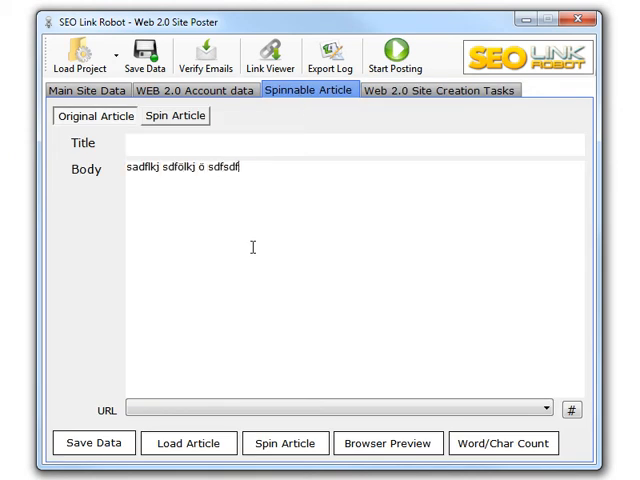
text(sd)
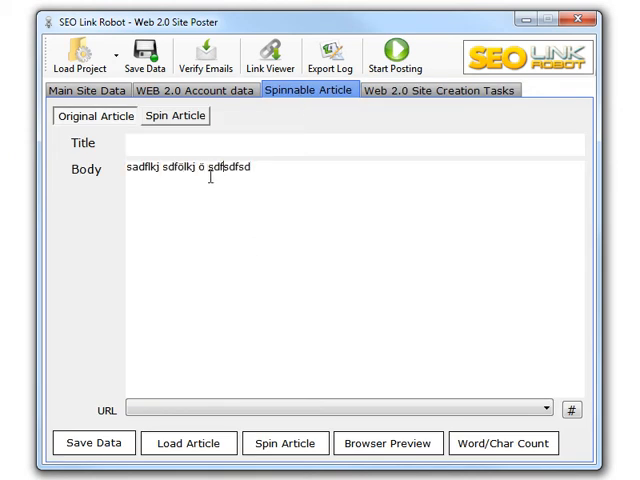
double_click(230, 168)
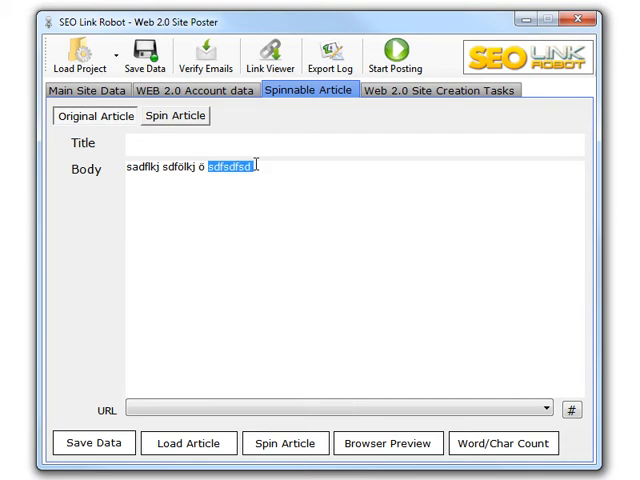
right_click(236, 168)
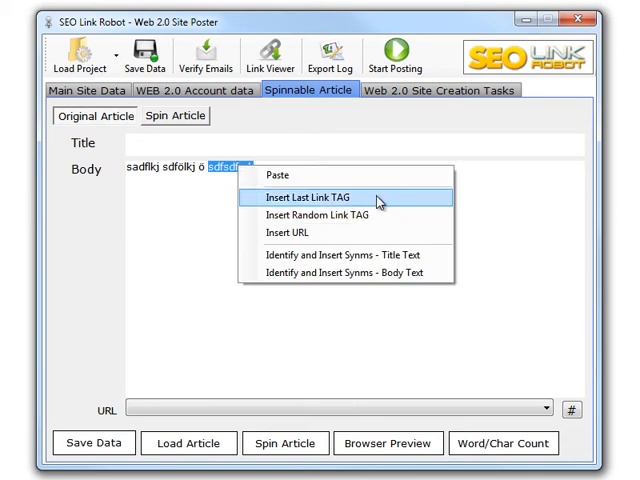
mouse_move(360, 214)
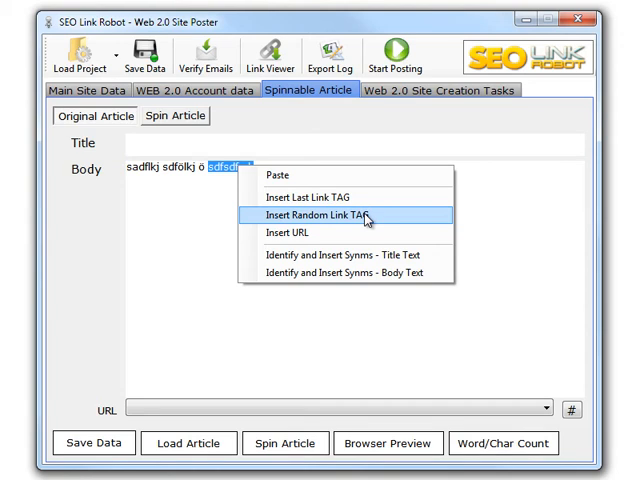
click(318, 216)
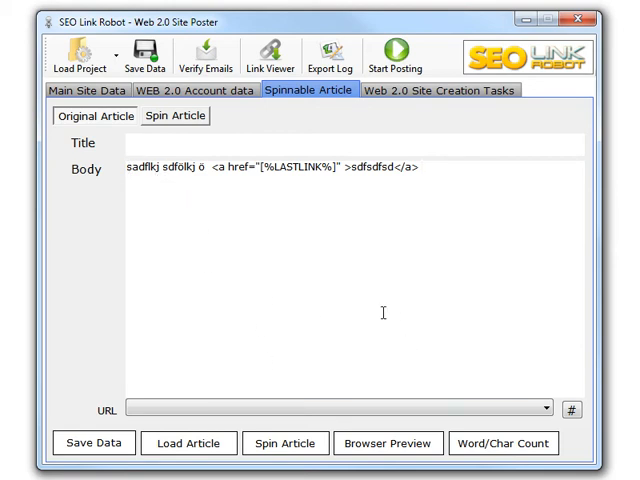
click(424, 168)
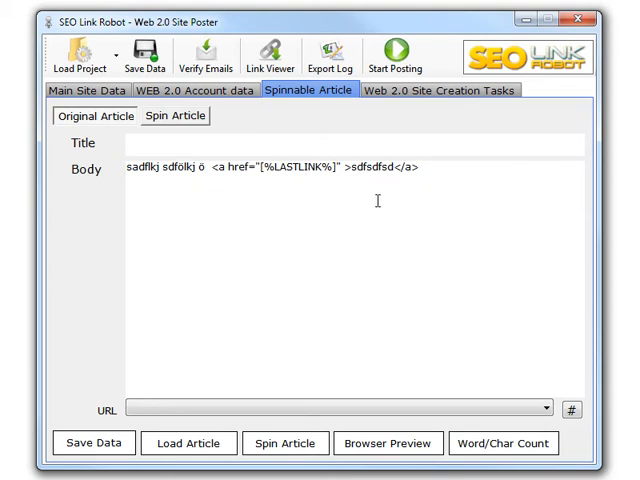
mouse_move(500, 260)
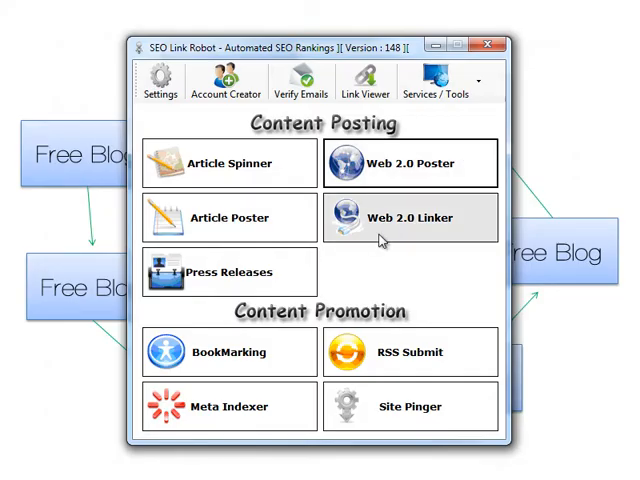
click(410, 216)
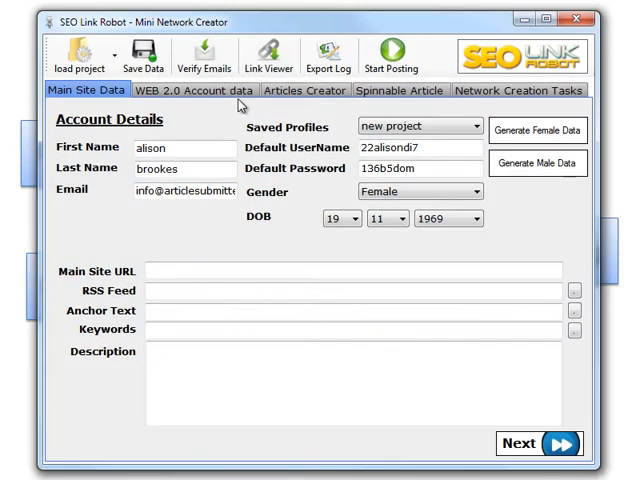
click(196, 90)
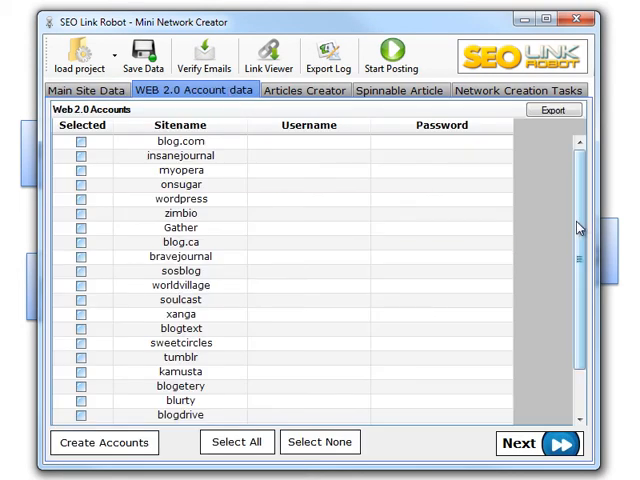
scroll(down, 3)
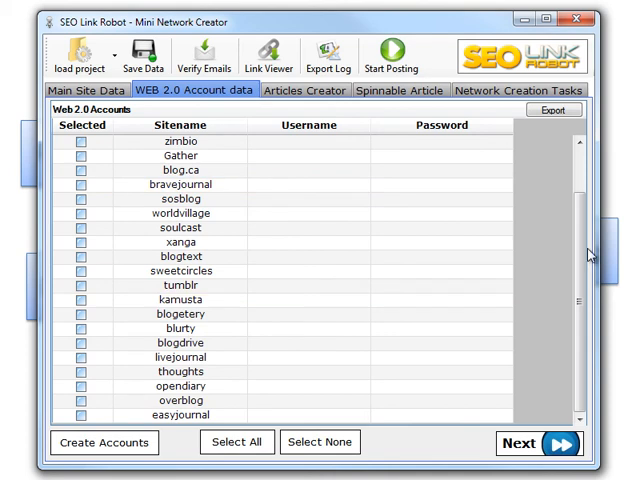
scroll(up, 3)
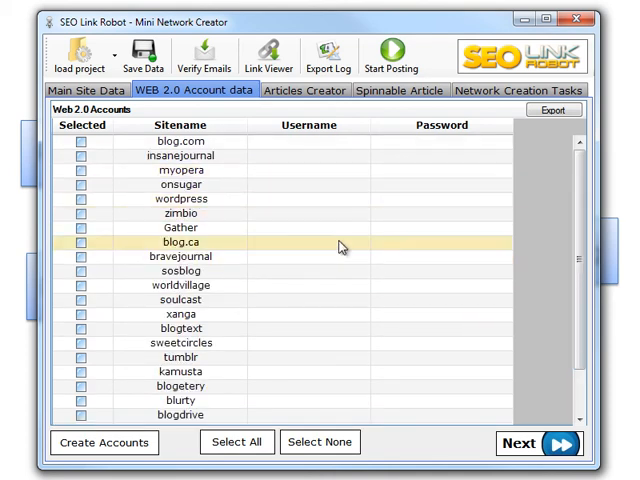
click(400, 90)
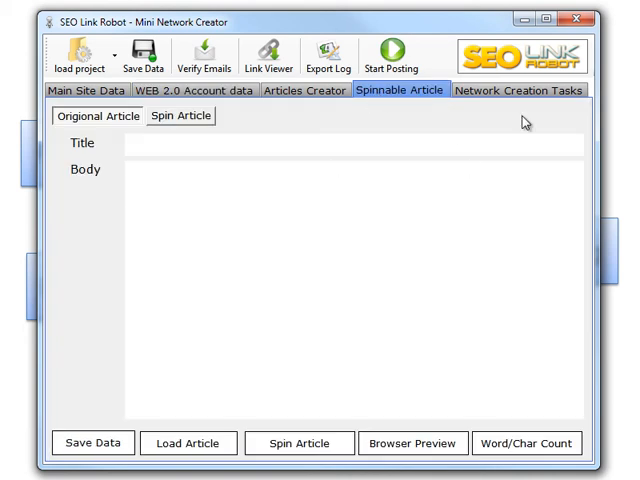
click(518, 90)
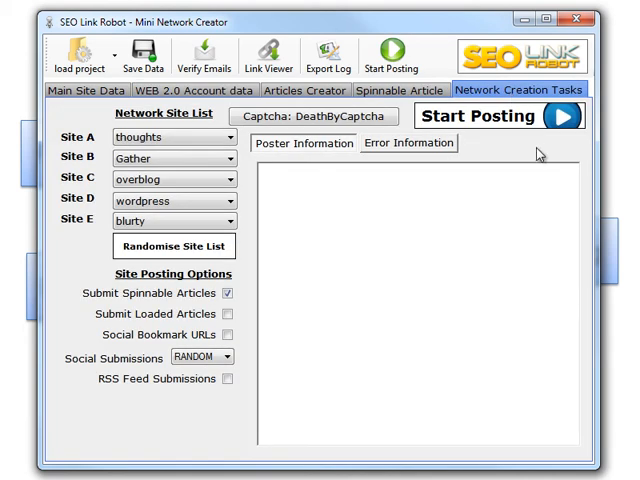
mouse_move(208, 268)
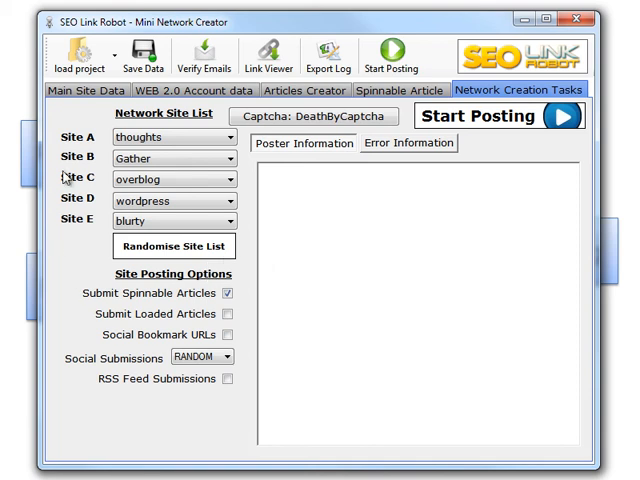
mouse_move(98, 212)
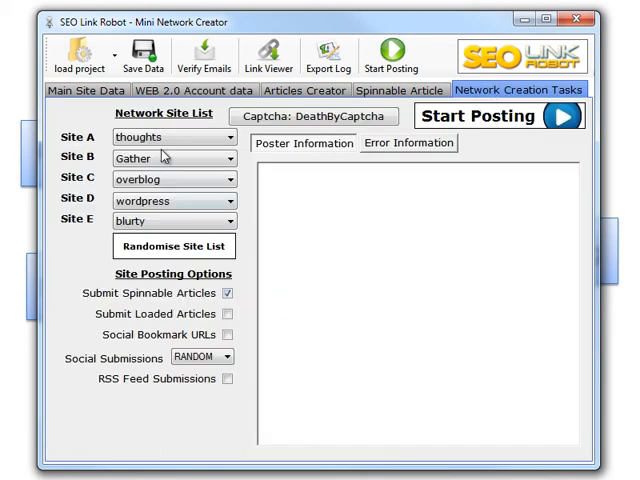
Close the Mini Network Creator to return to the main launcher.
click(580, 18)
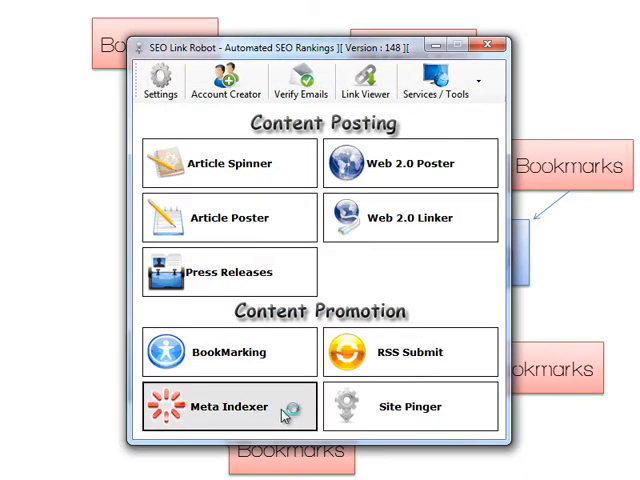
Launch the Fast Indexer and review its Quick Indexing Site List of 3132 URLs.
click(228, 406)
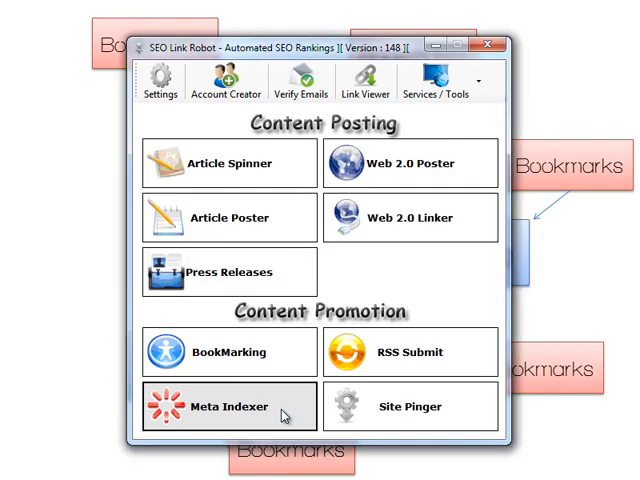
click(228, 406)
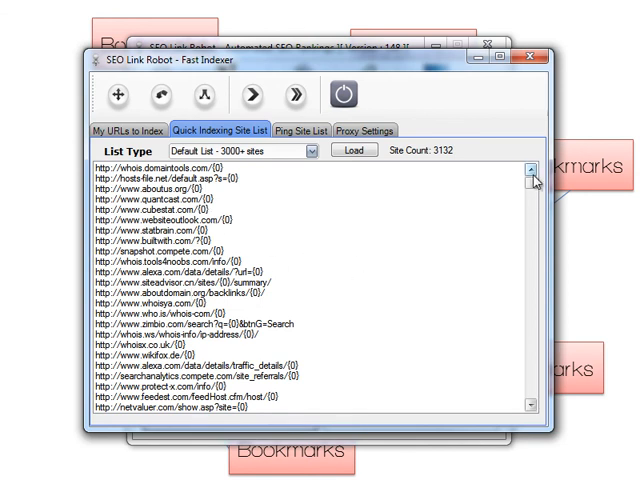
scroll(down, 3)
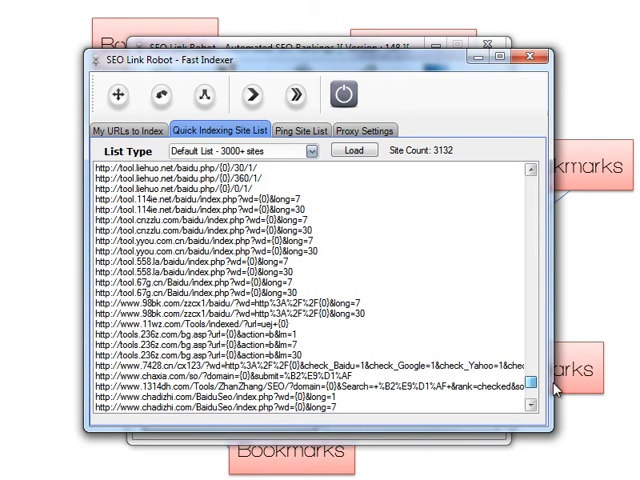
scroll(up, 3)
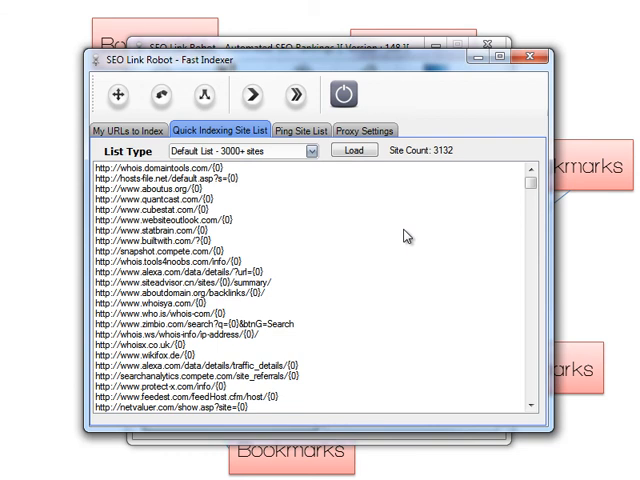
mouse_move(256, 176)
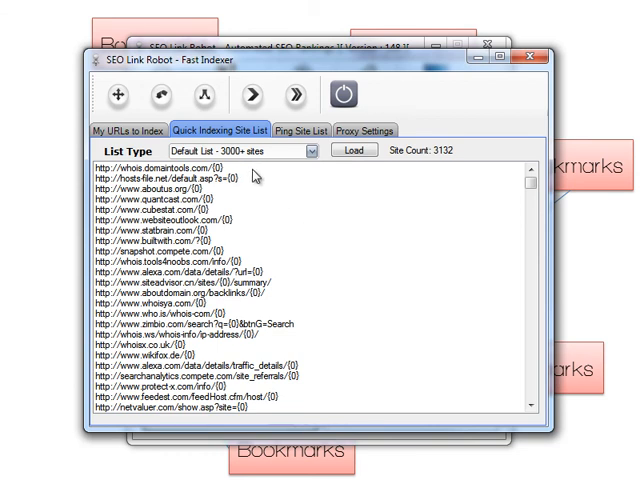
View the Ping Site List, then close the Fast Indexer back to the launcher.
click(300, 130)
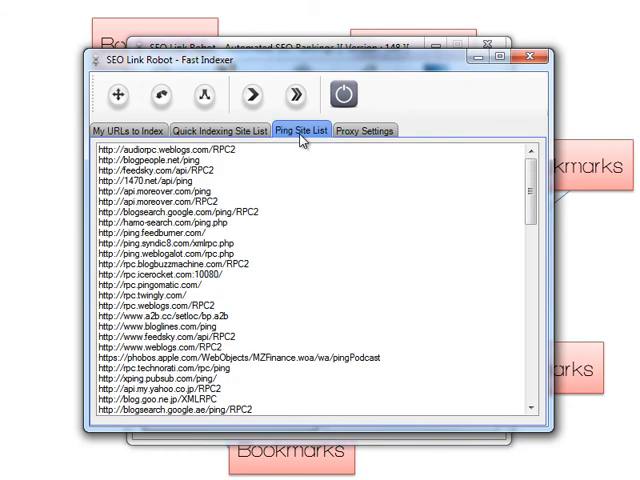
mouse_move(244, 176)
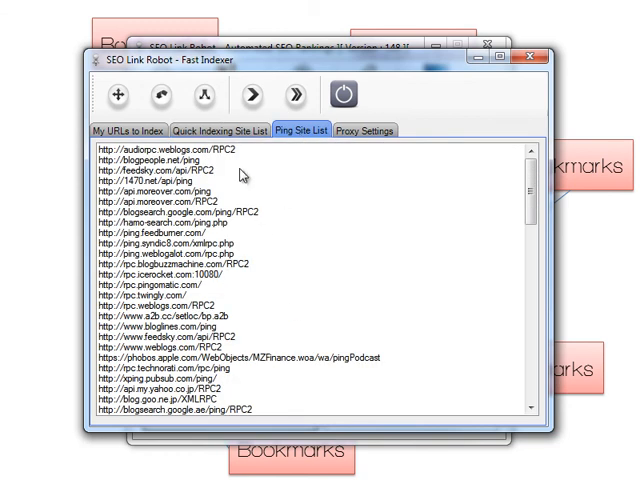
click(216, 130)
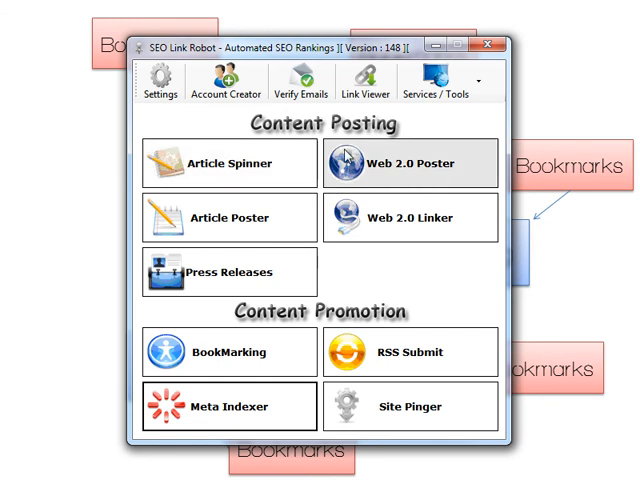
mouse_move(416, 280)
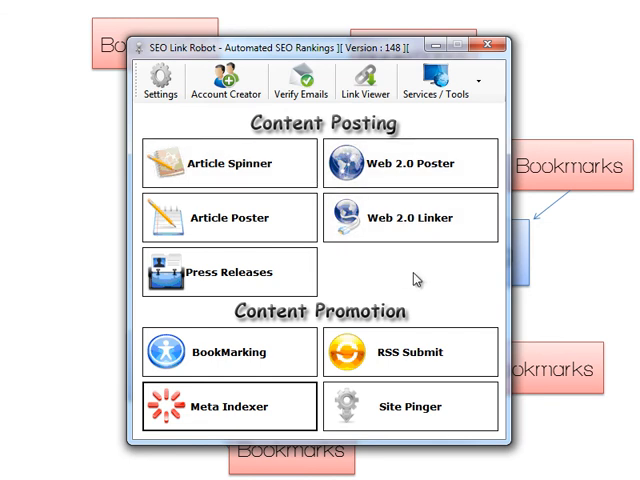